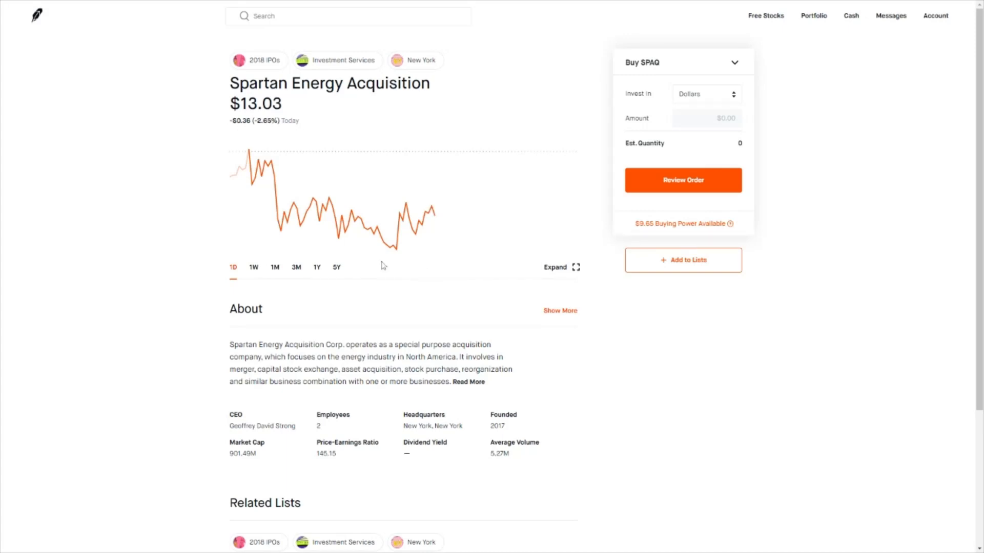
mouse_move(384, 265)
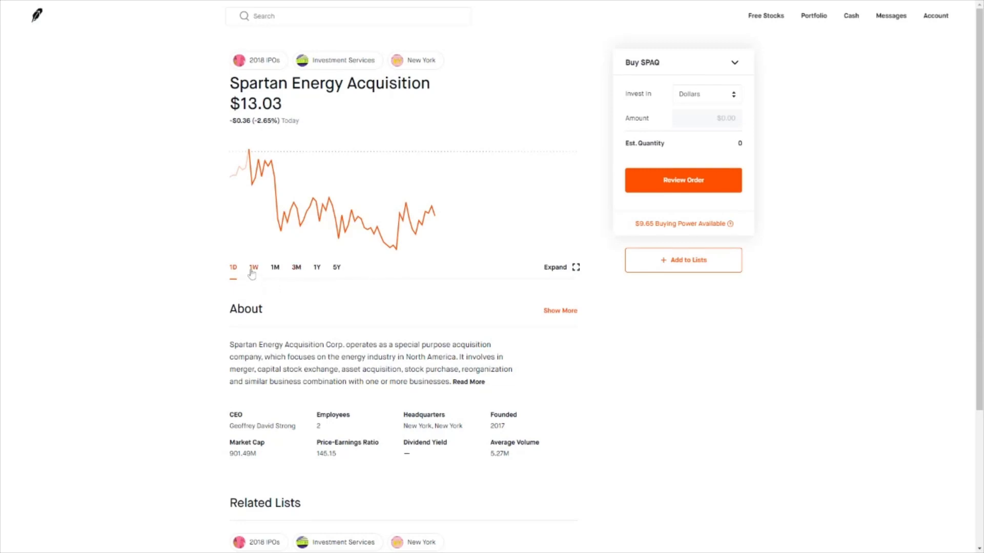
Step: Switch the SPAQ chart through 1W and 1M to the 3M range showing a +27.20% gain
click(254, 267)
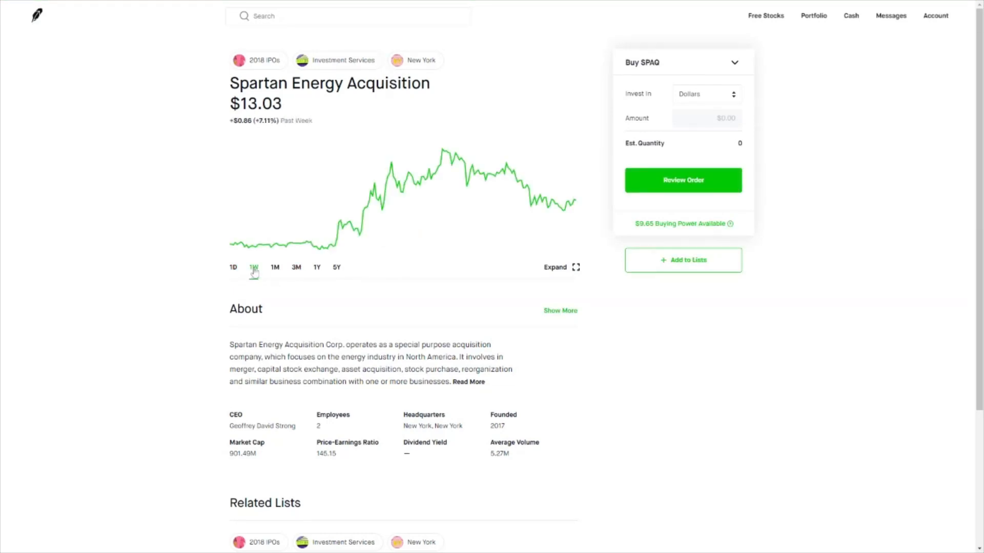
click(274, 267)
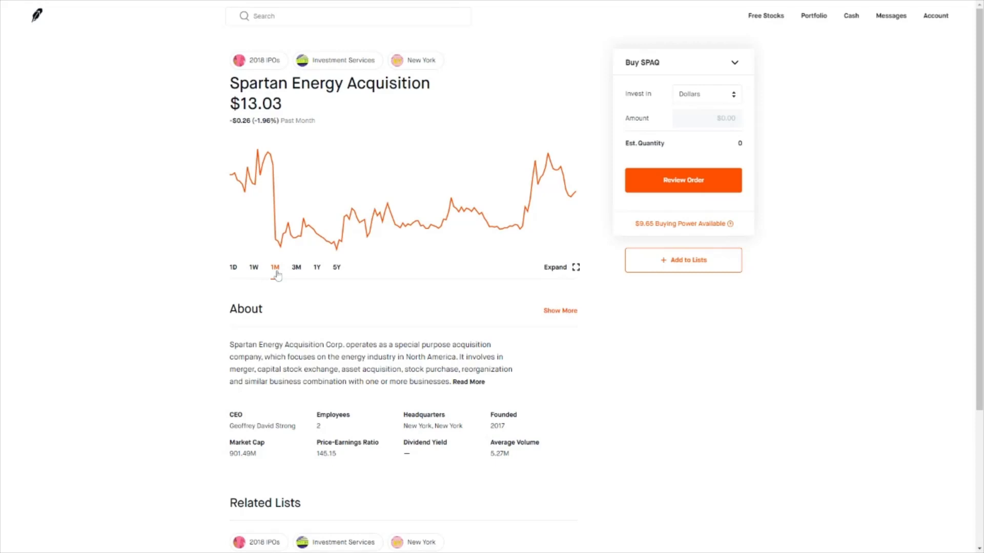
click(295, 267)
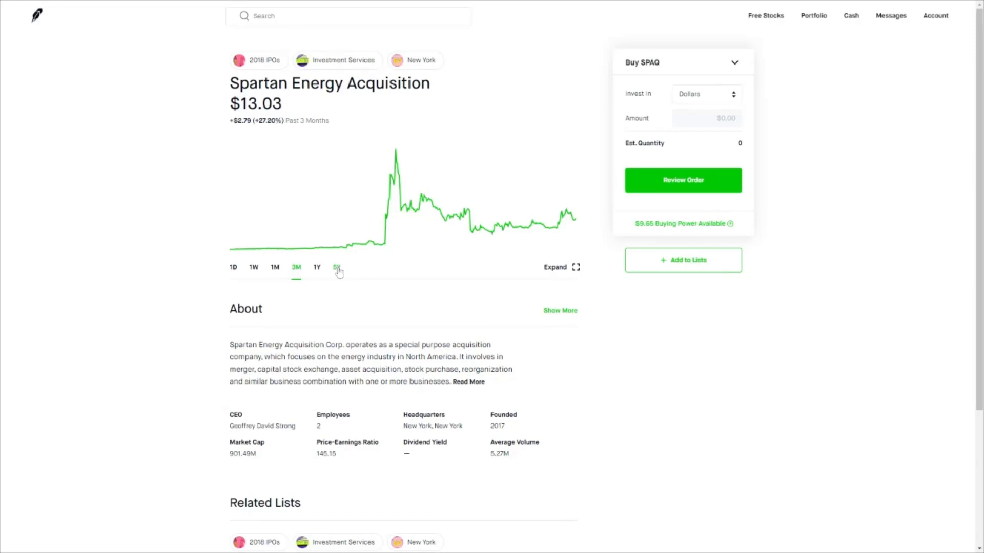
mouse_move(319, 244)
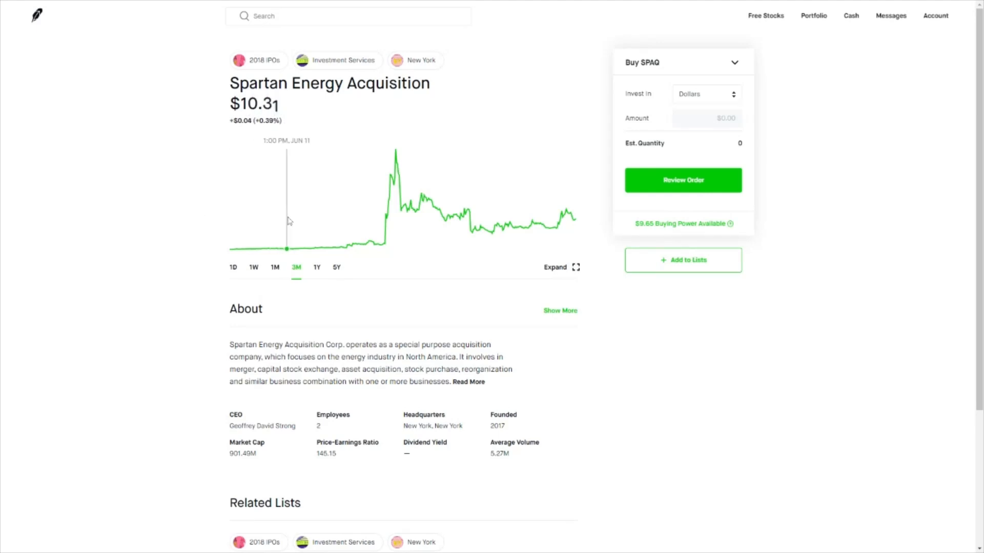
mouse_move(561, 229)
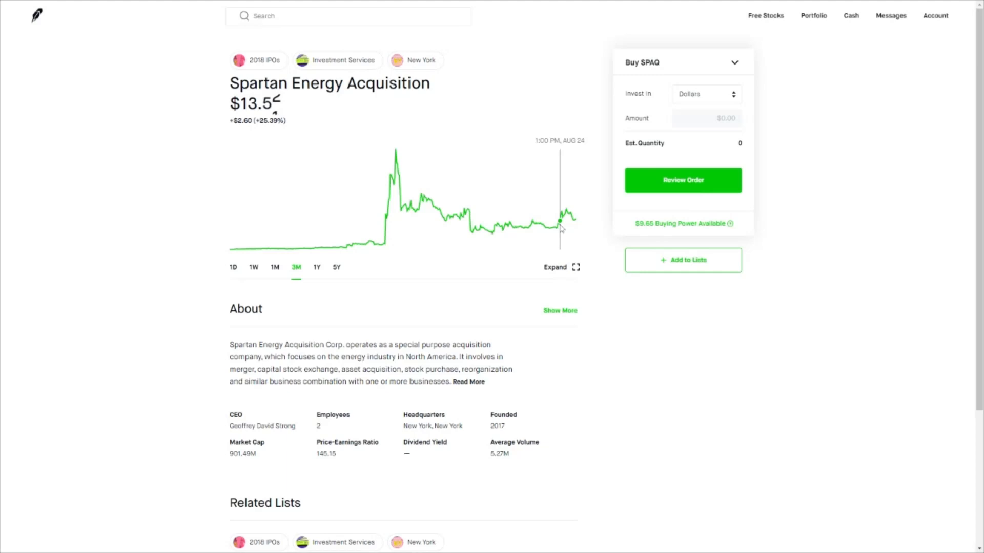
mouse_move(156, 200)
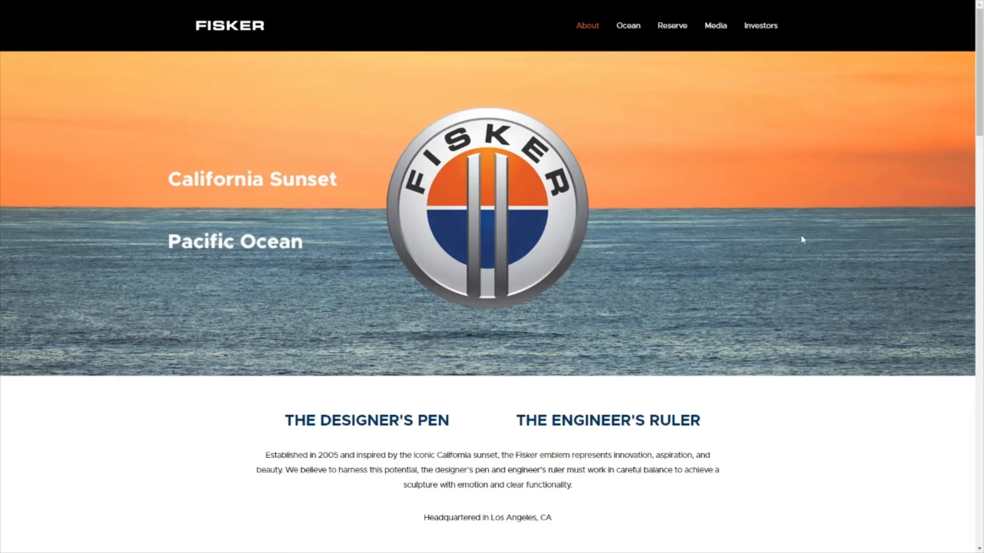
mouse_move(896, 161)
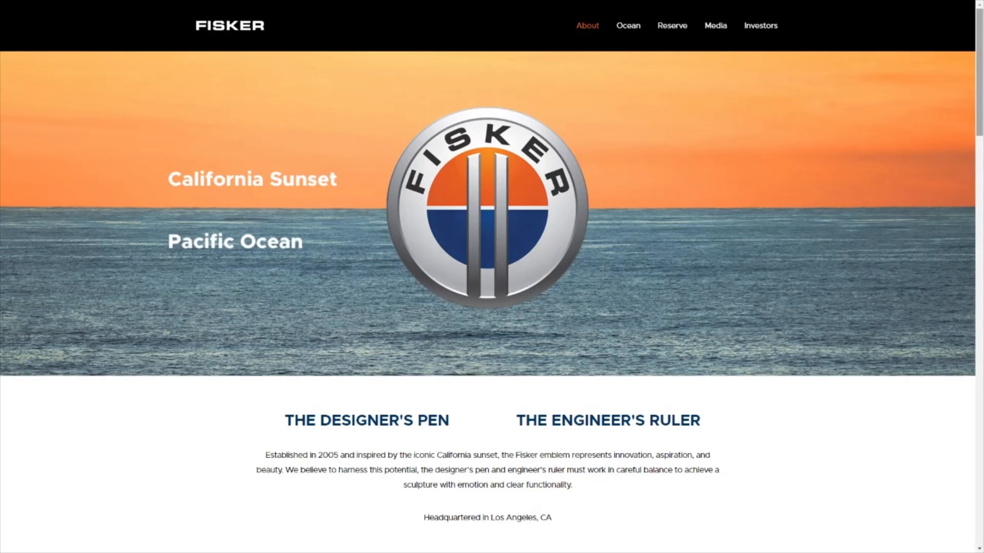
mouse_move(949, 188)
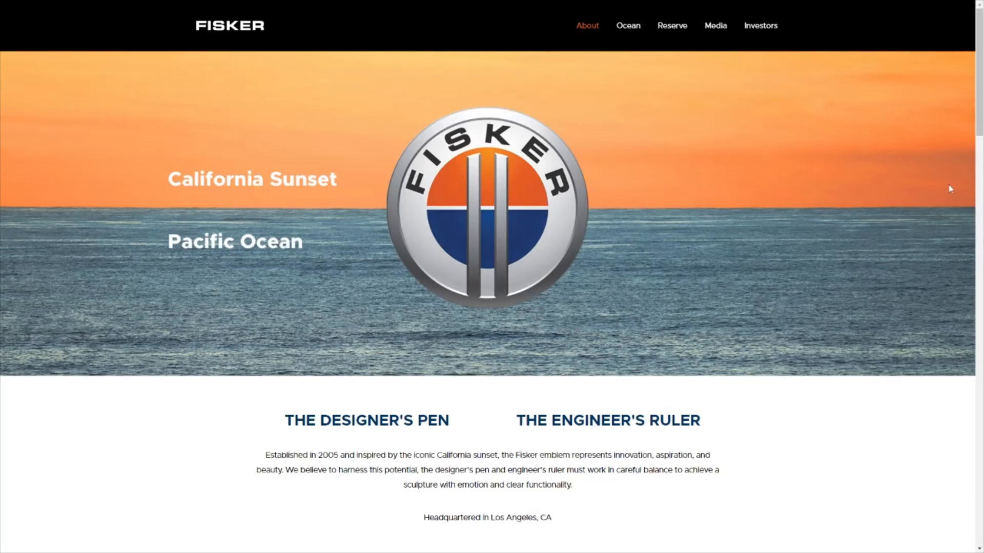
Step: Scroll the Fisker About page down to the Fisker Ocean section with its 2022 arrival and 250-300-mile range
scroll(down, 3)
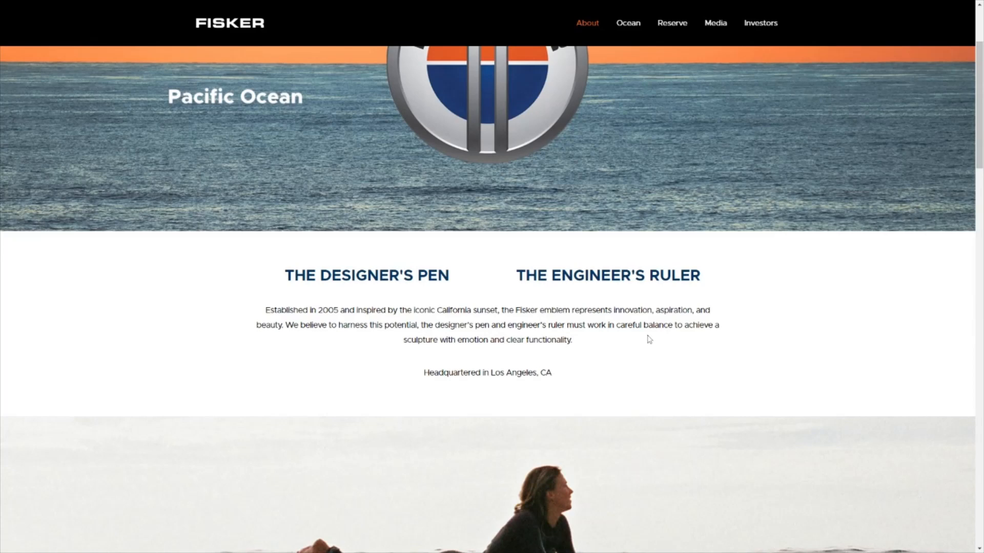
scroll(down, 3)
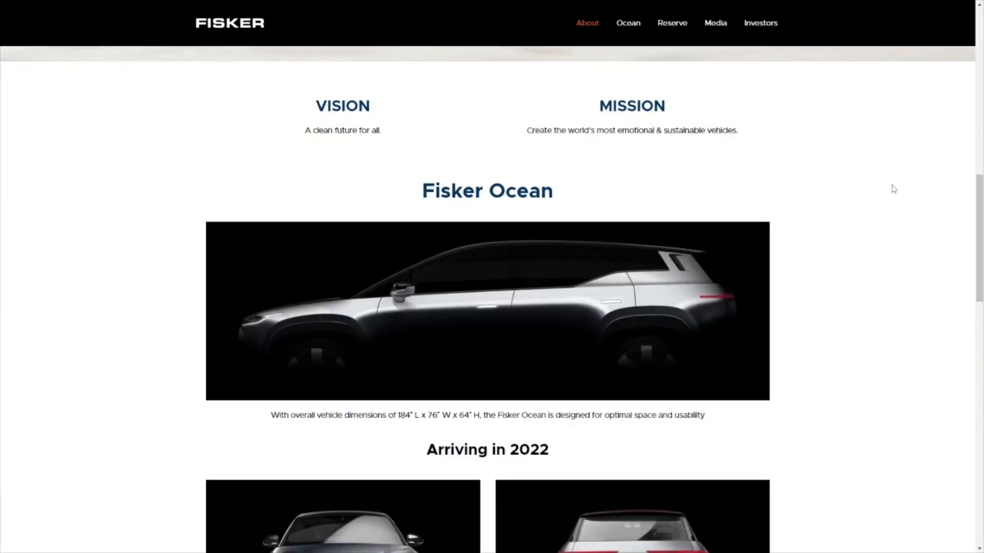
mouse_move(904, 195)
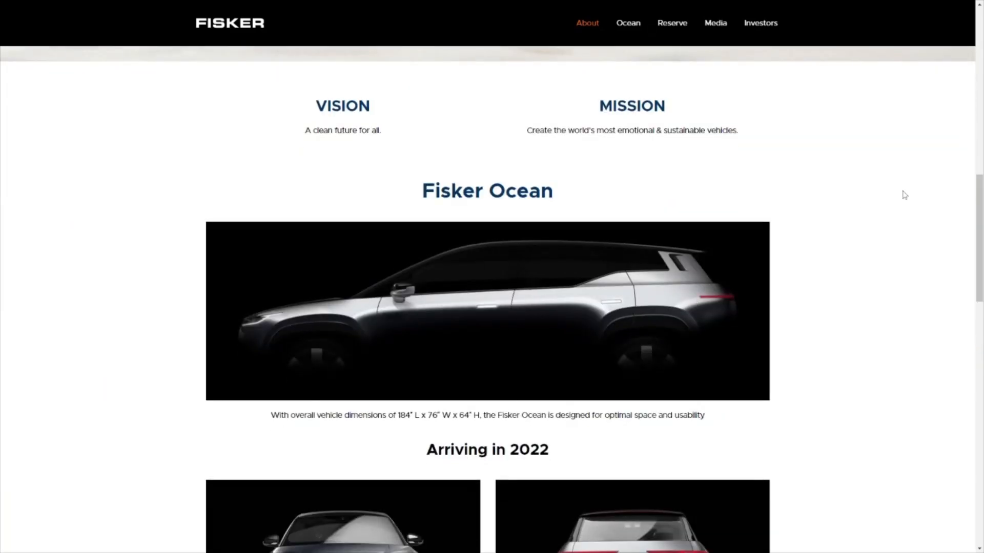
scroll(down, 3)
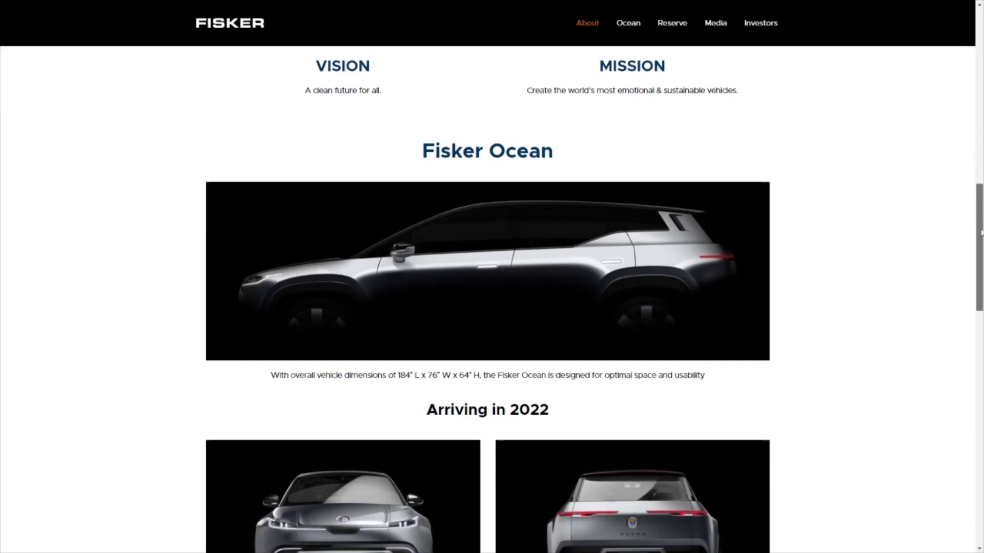
scroll(down, 3)
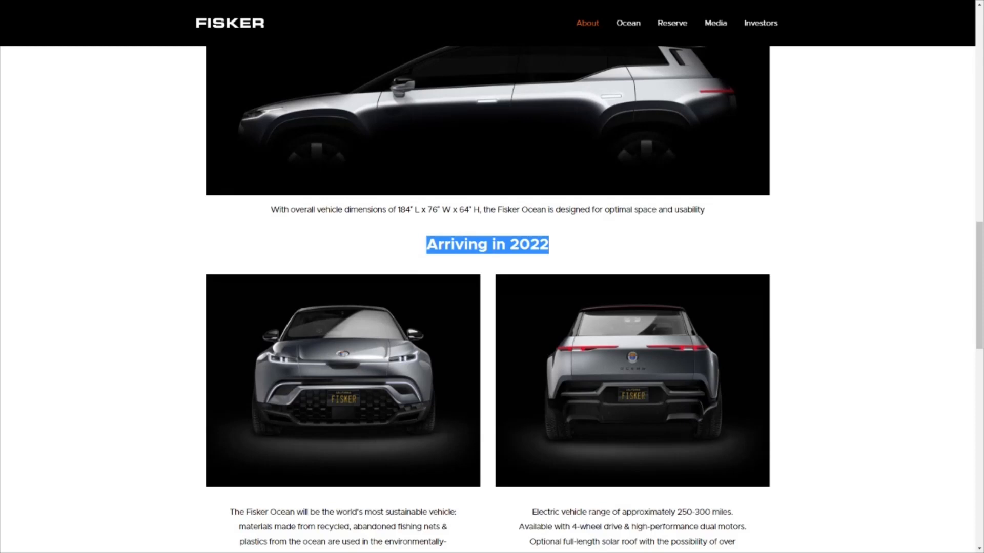
scroll(up, 3)
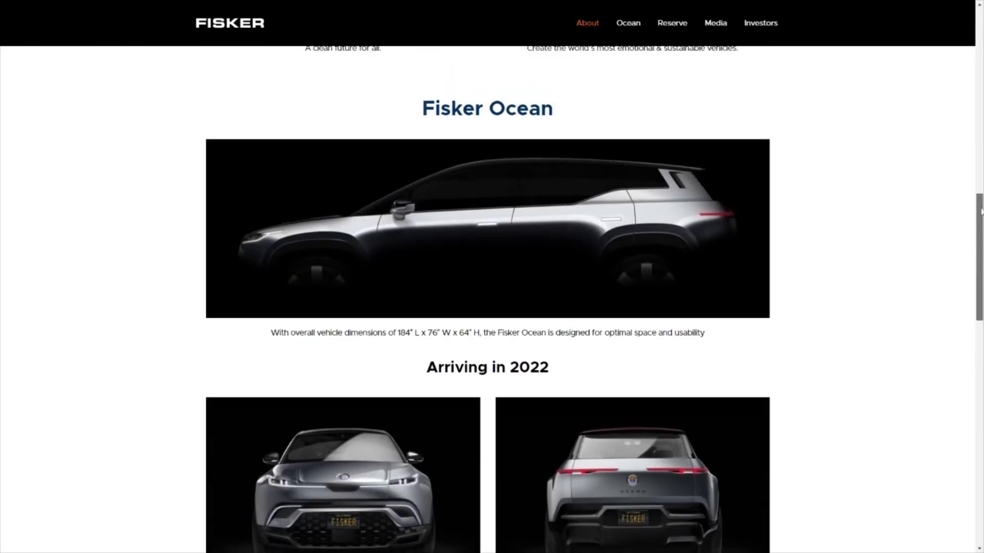
scroll(down, 3)
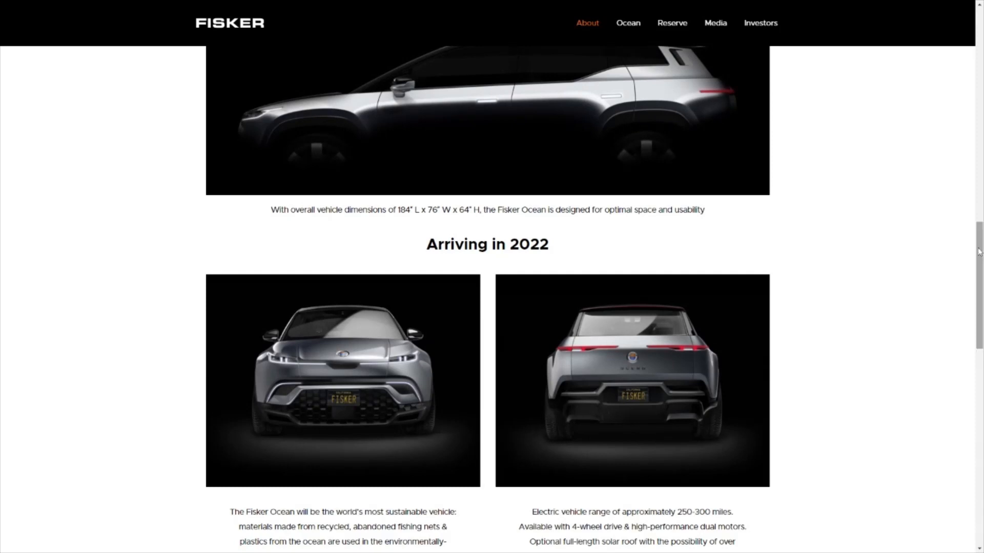
scroll(down, 3)
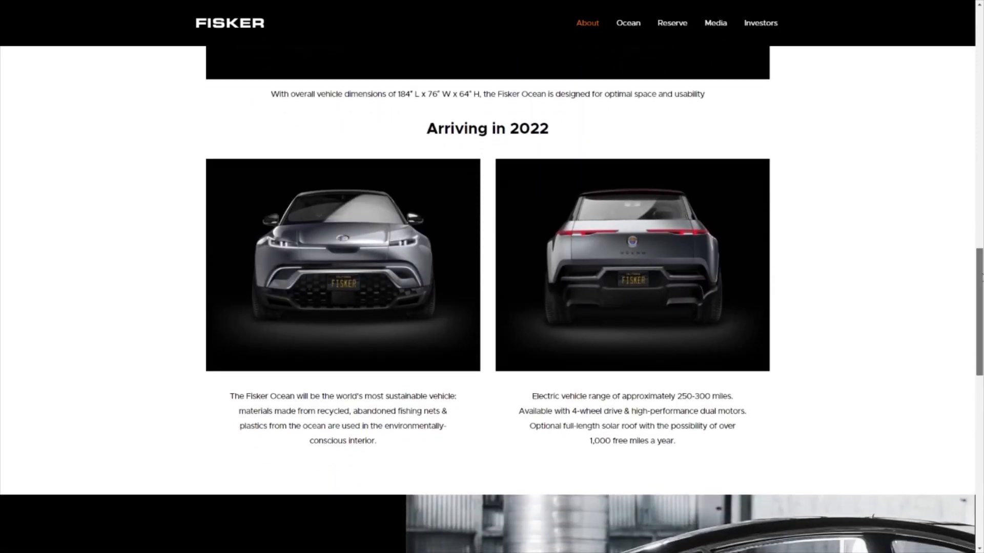
scroll(down, 3)
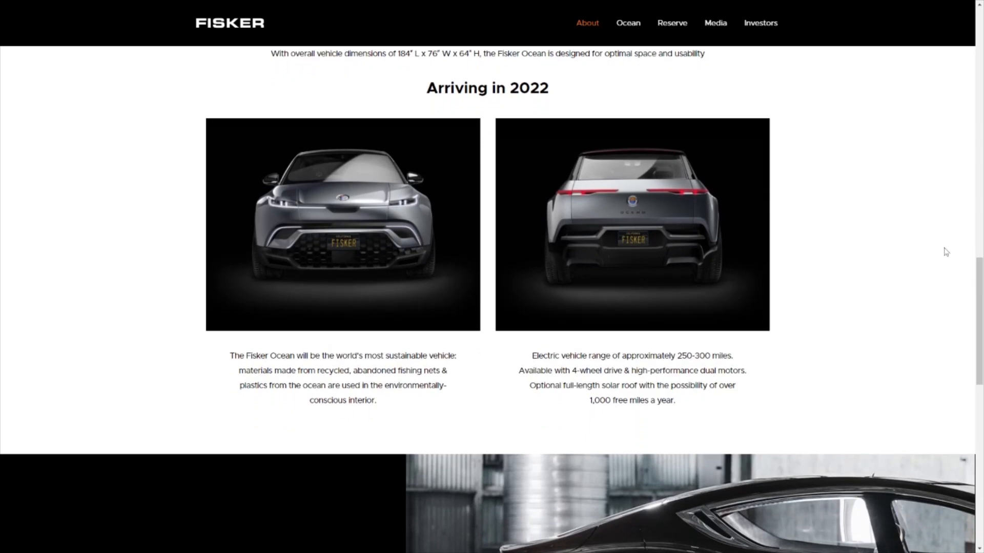
mouse_move(974, 333)
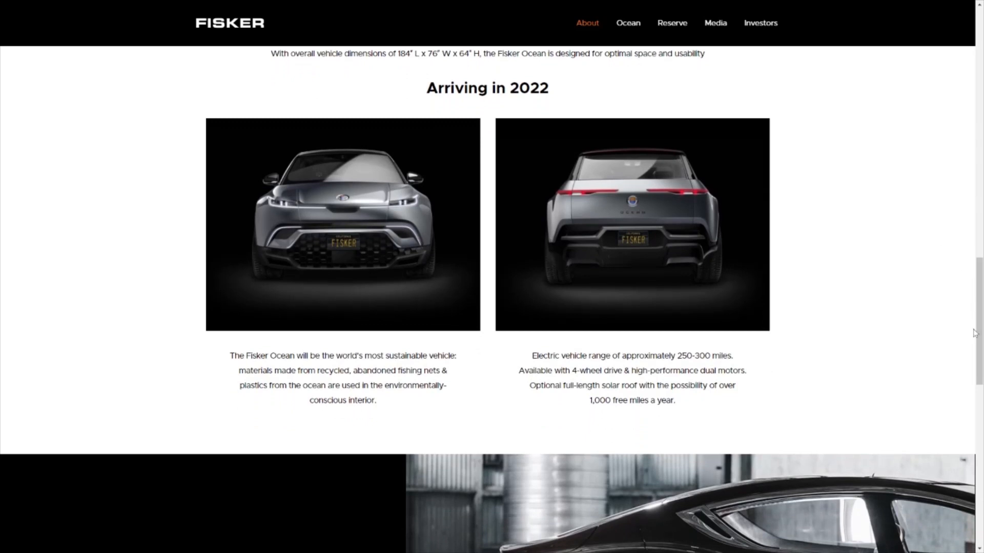
scroll(down, 3)
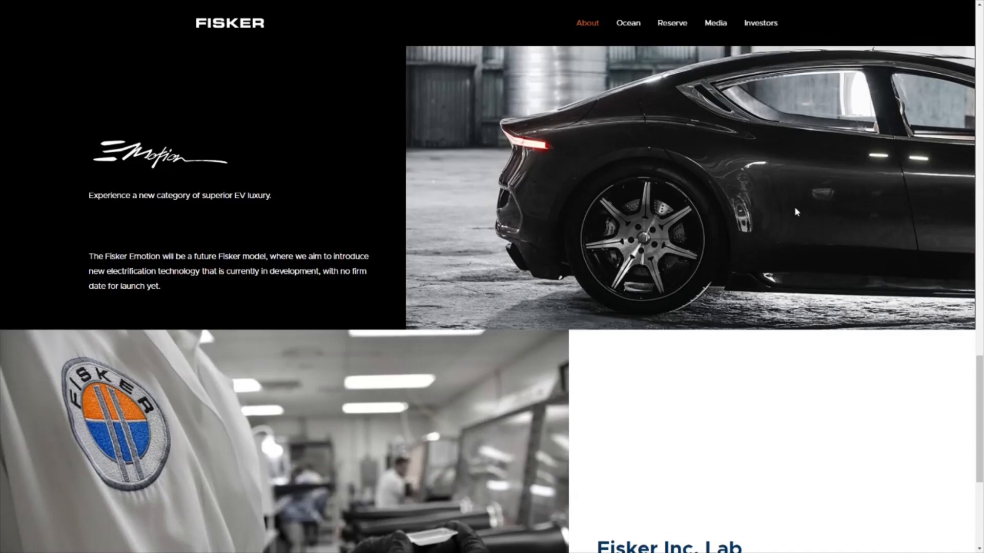
scroll(down, 3)
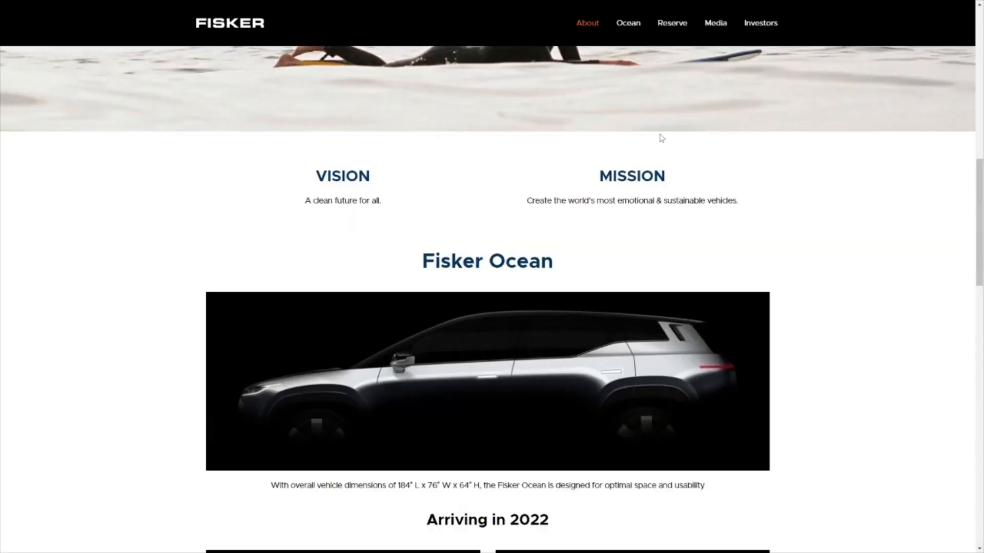
Step: Scroll down to the Arriving in 2022 heading with the front and rear Ocean photos
scroll(down, 3)
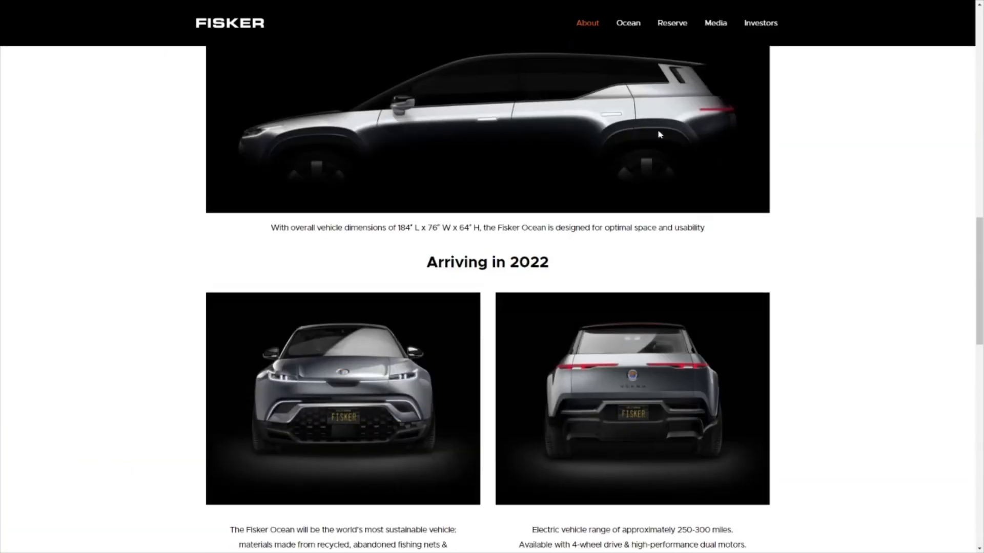
mouse_move(305, 354)
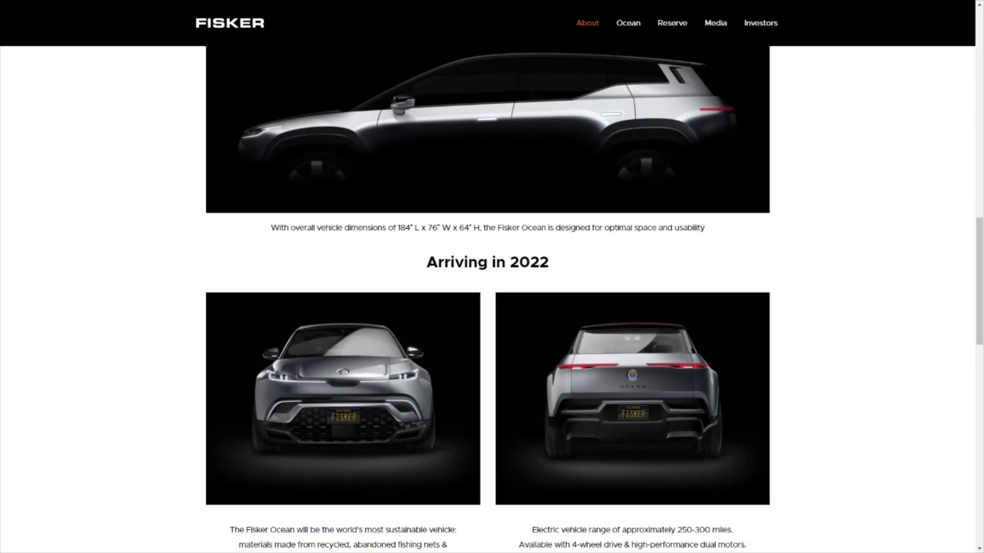
scroll(down, 3)
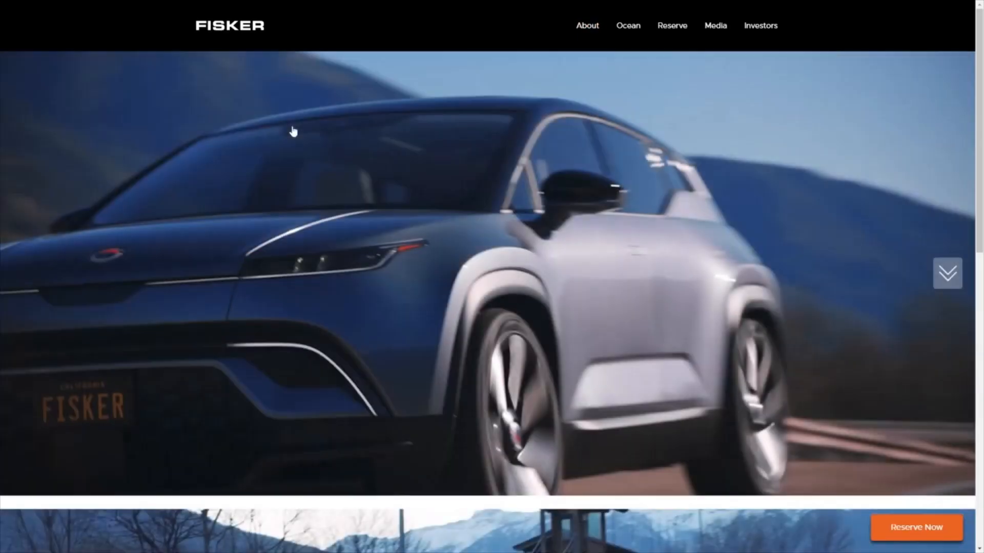
scroll(down, 3)
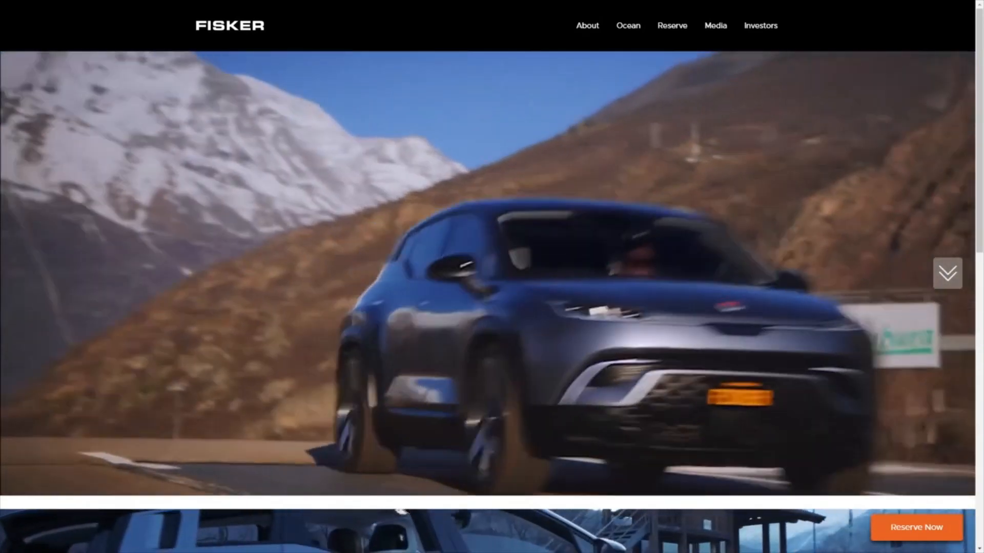
scroll(down, 3)
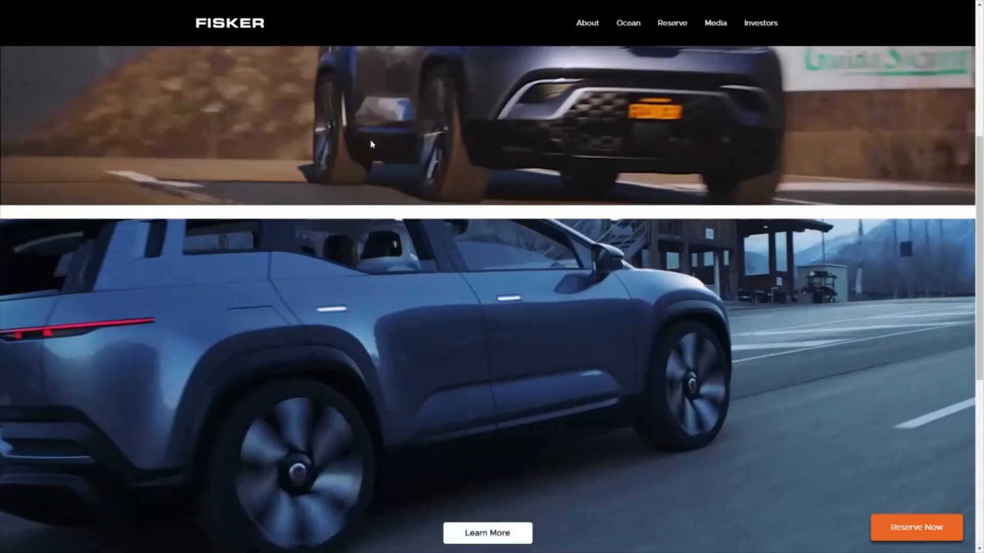
scroll(down, 3)
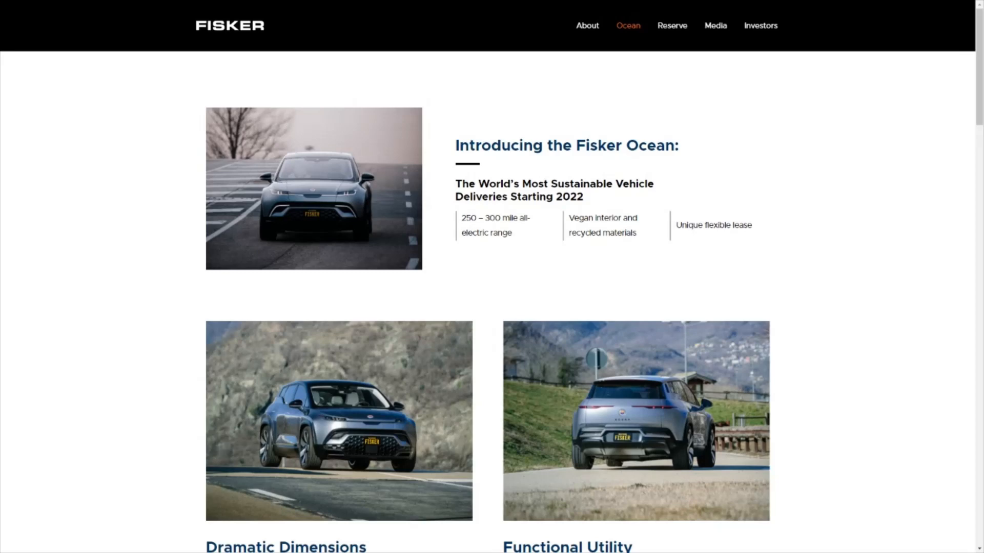
scroll(down, 3)
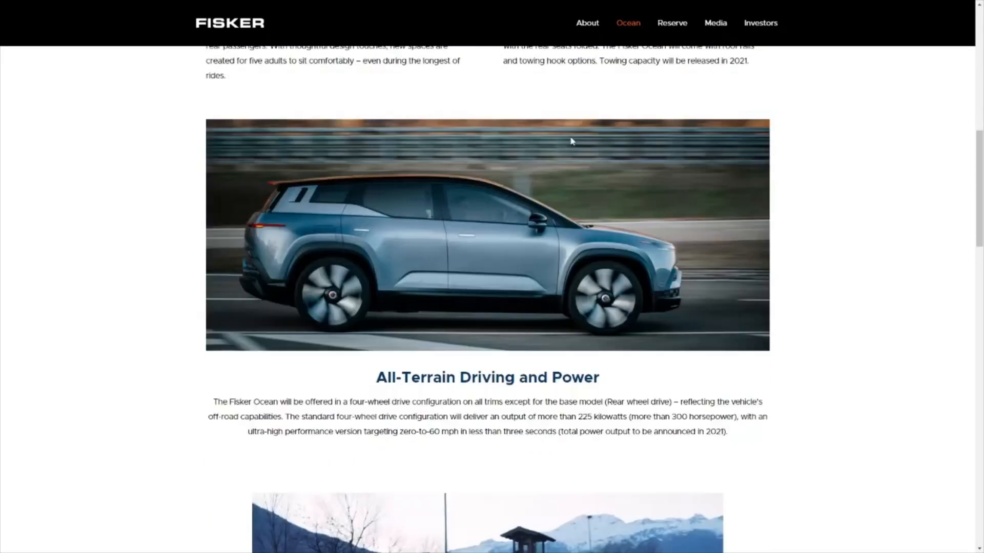
scroll(up, 3)
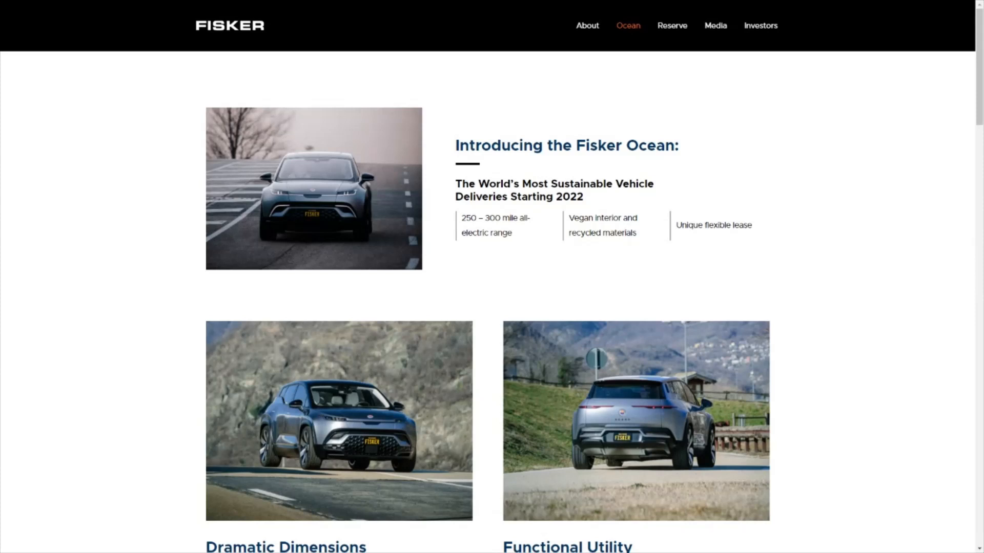
mouse_move(485, 261)
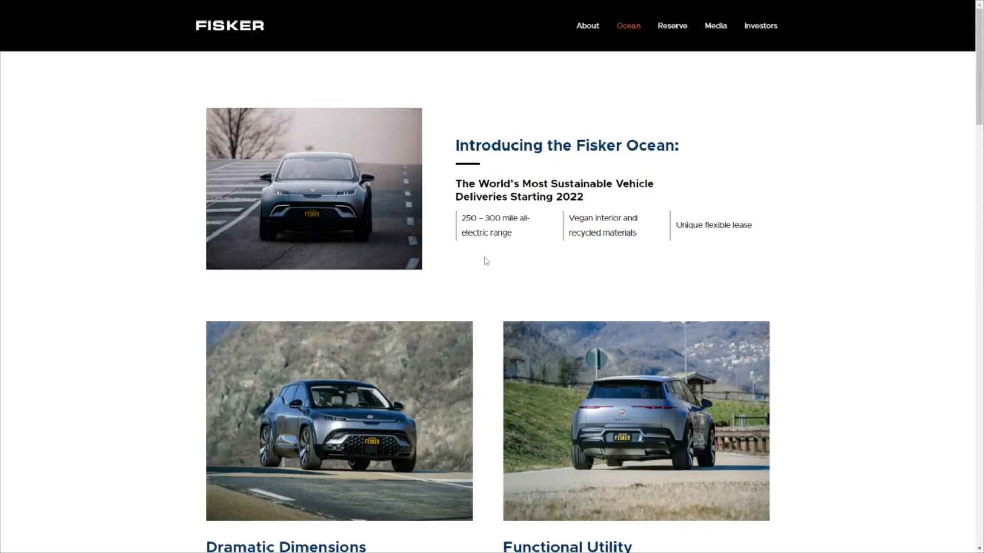
scroll(down, 3)
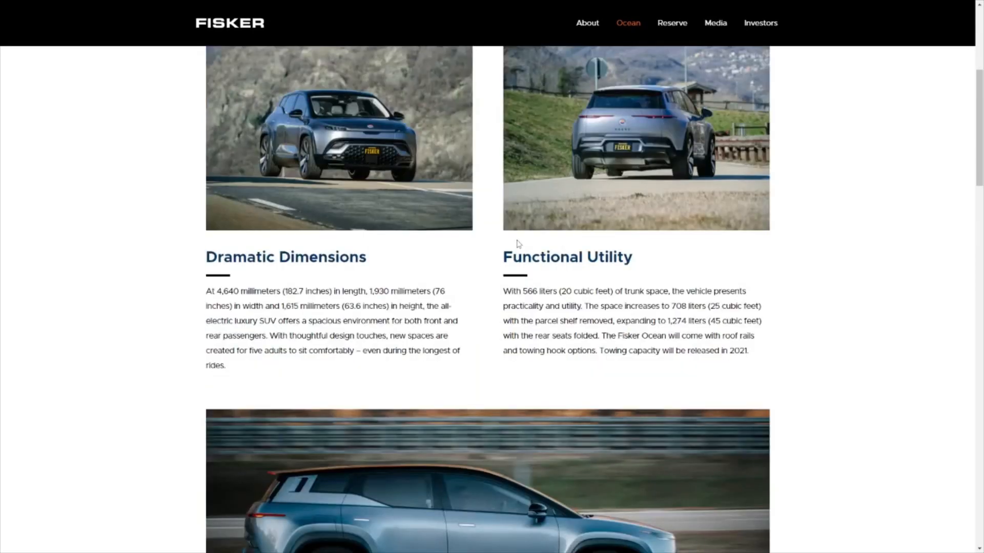
scroll(down, 3)
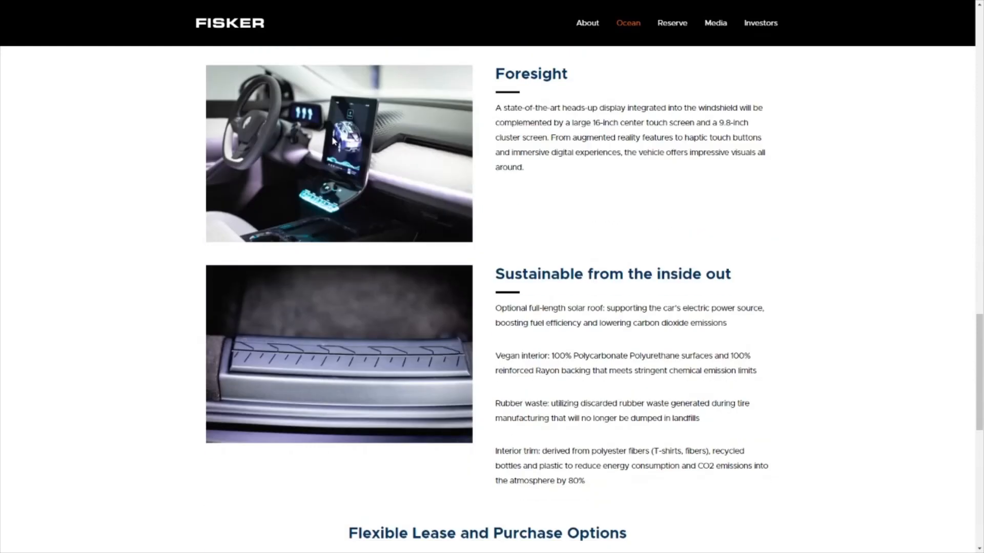
mouse_move(339, 151)
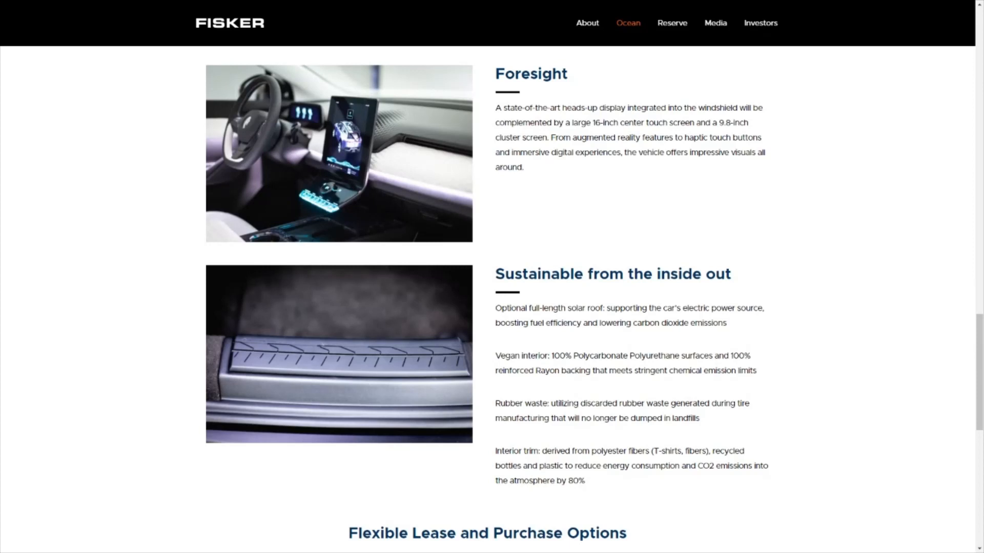
scroll(down, 3)
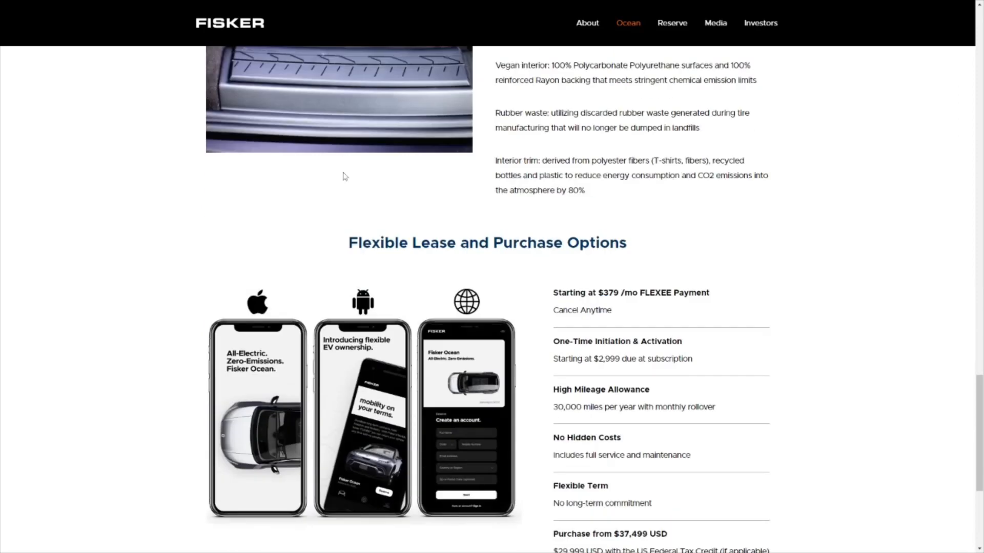
mouse_move(369, 200)
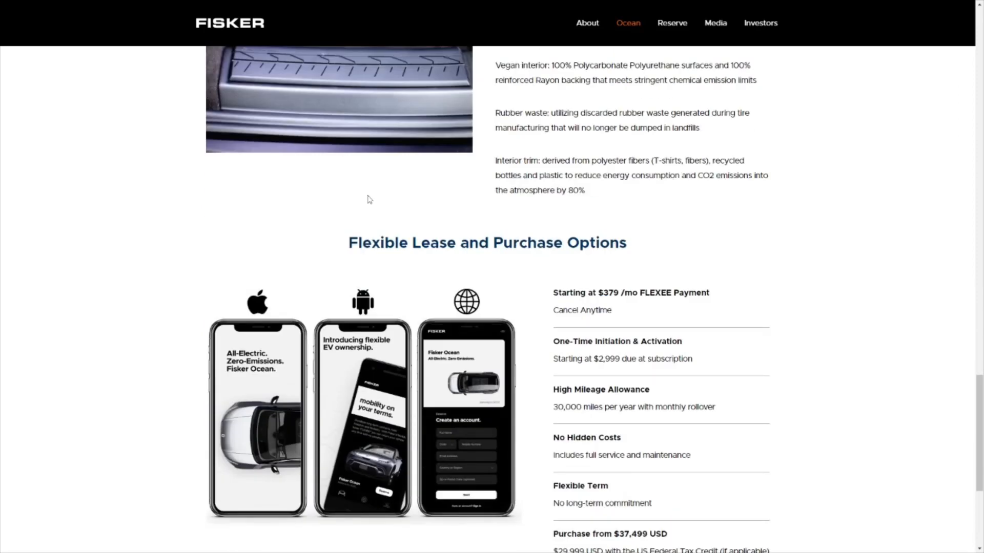
scroll(down, 3)
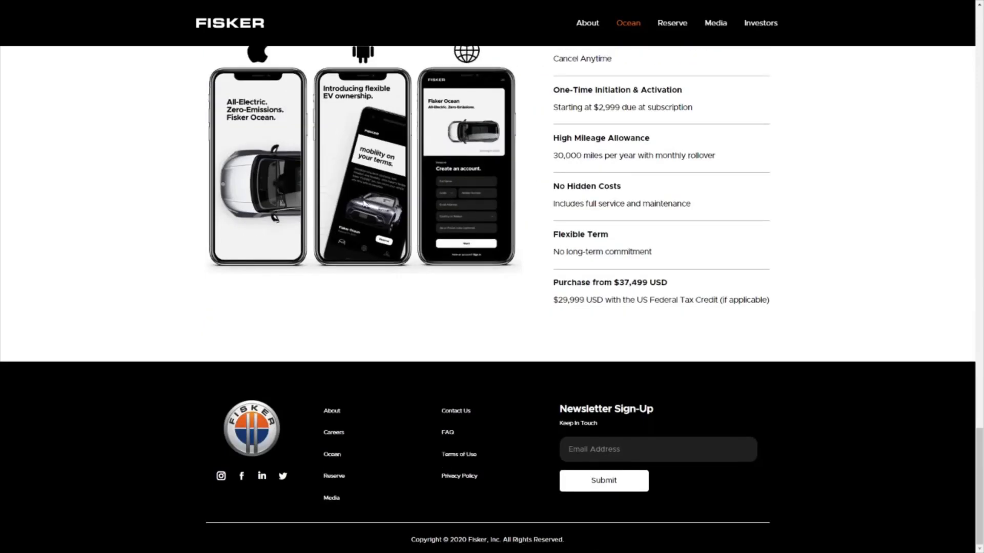
scroll(up, 3)
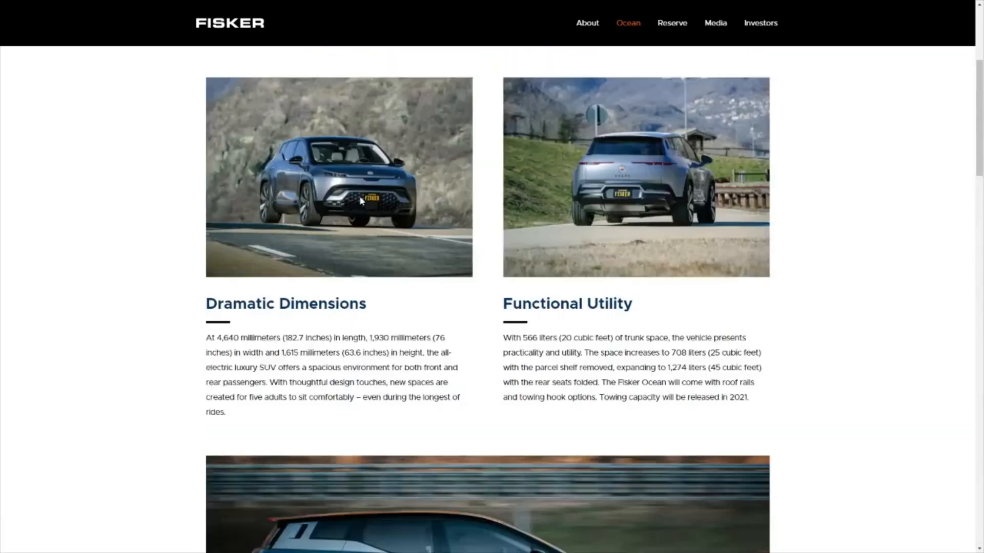
scroll(up, 3)
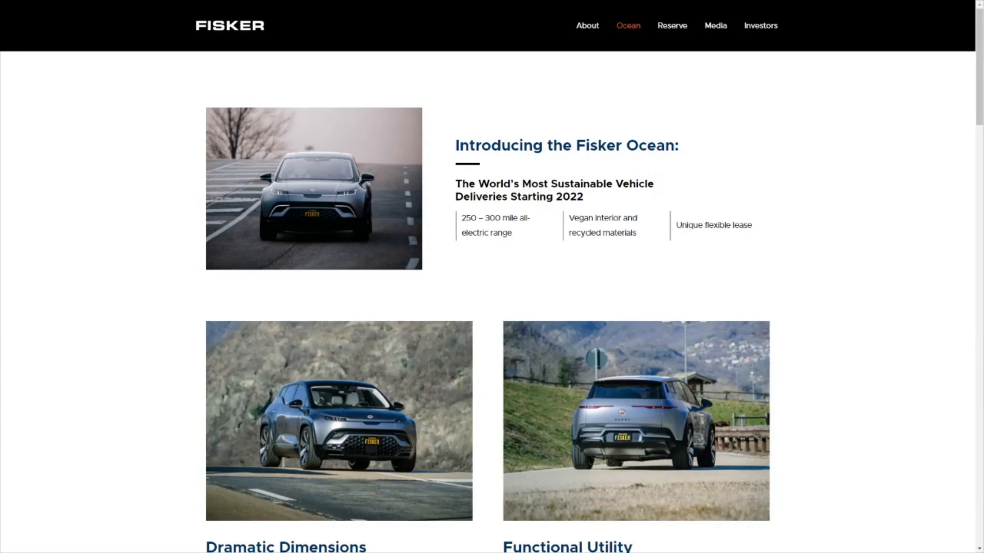
mouse_move(586, 26)
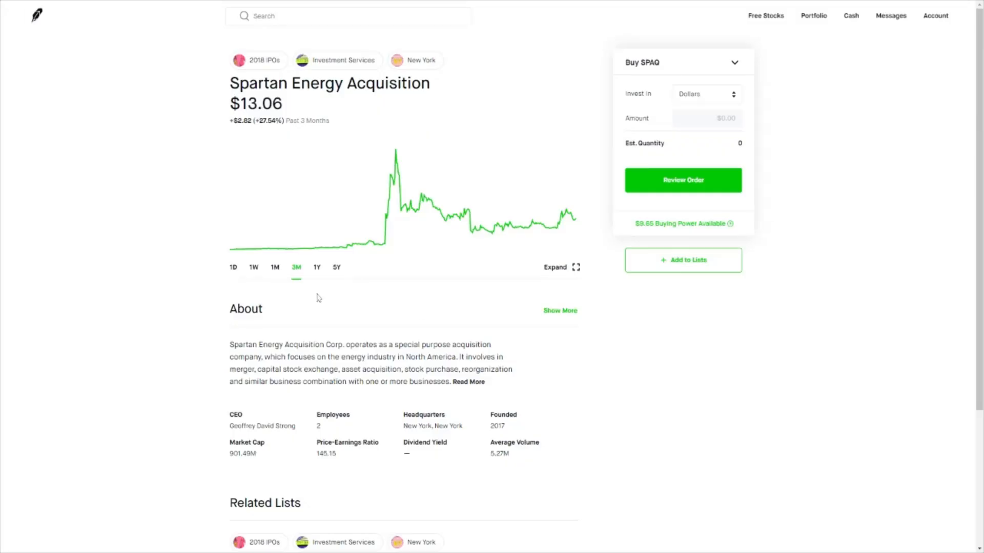
mouse_move(337, 296)
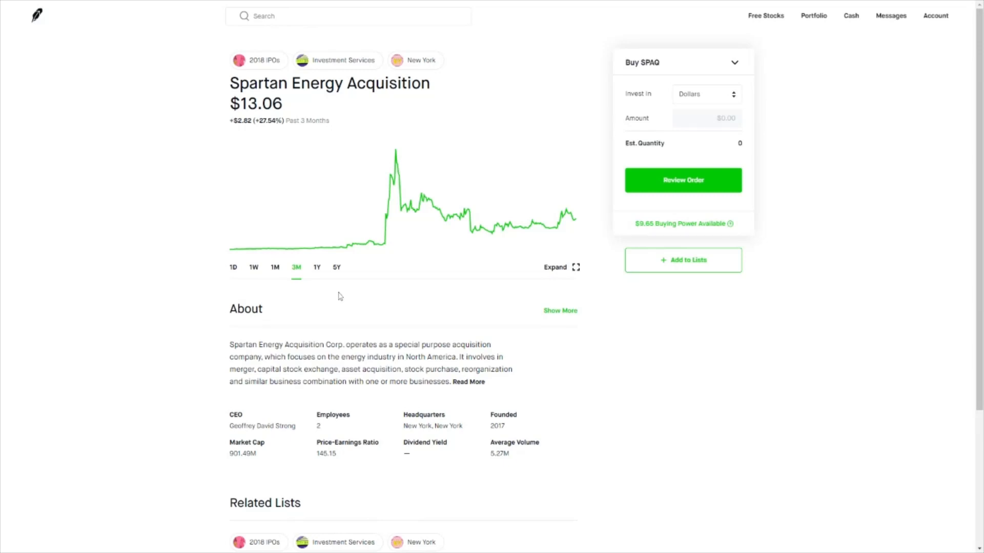
mouse_move(342, 295)
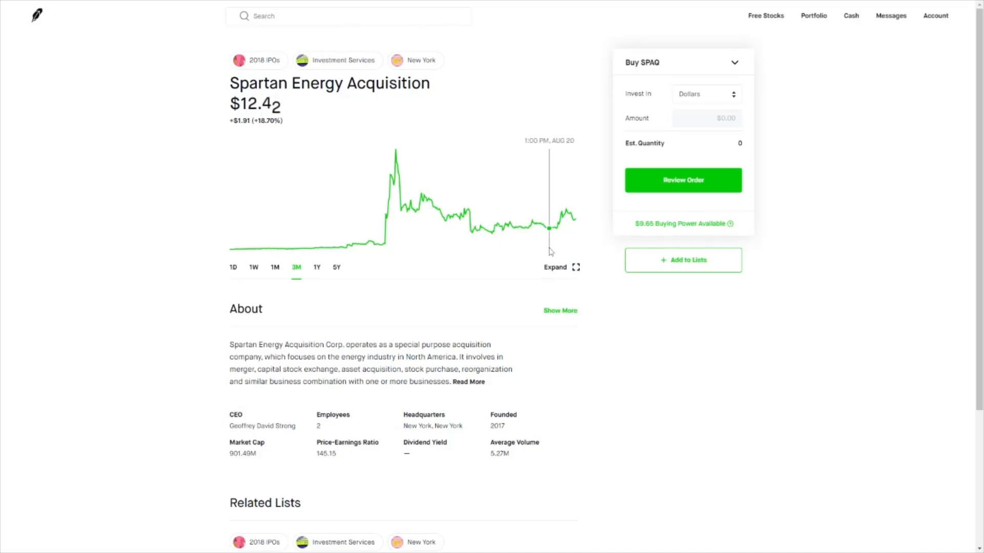
mouse_move(575, 250)
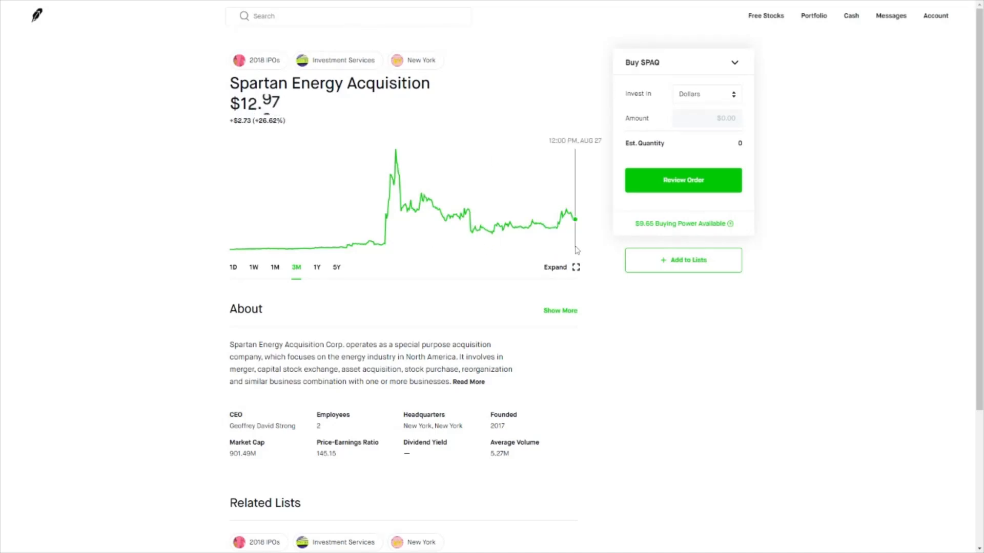
scroll(down, 3)
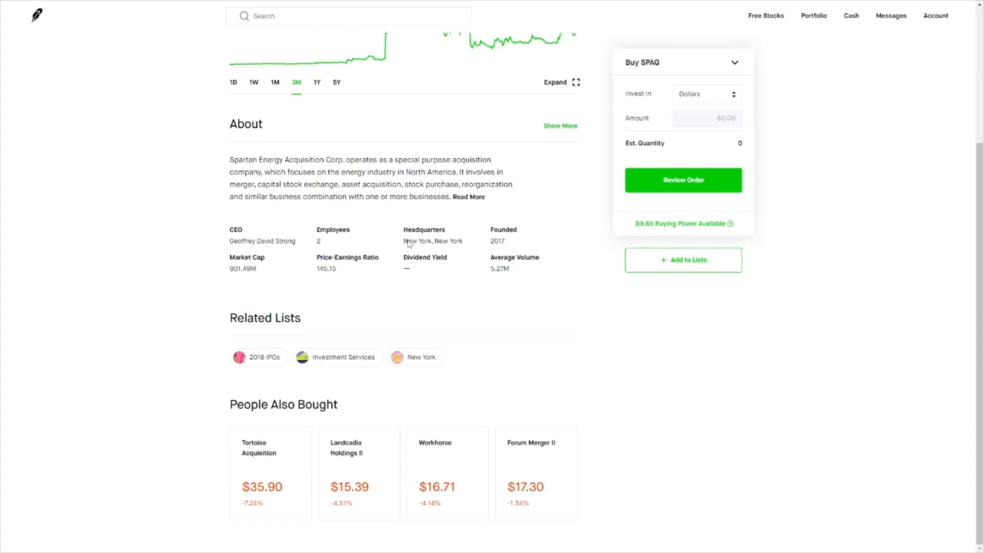
double_click(326, 269)
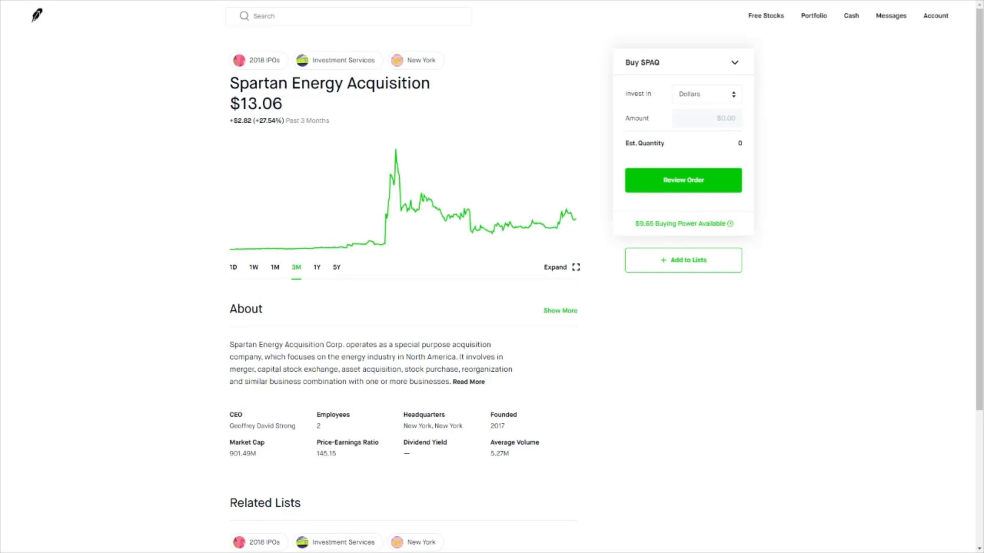
scroll(down, 3)
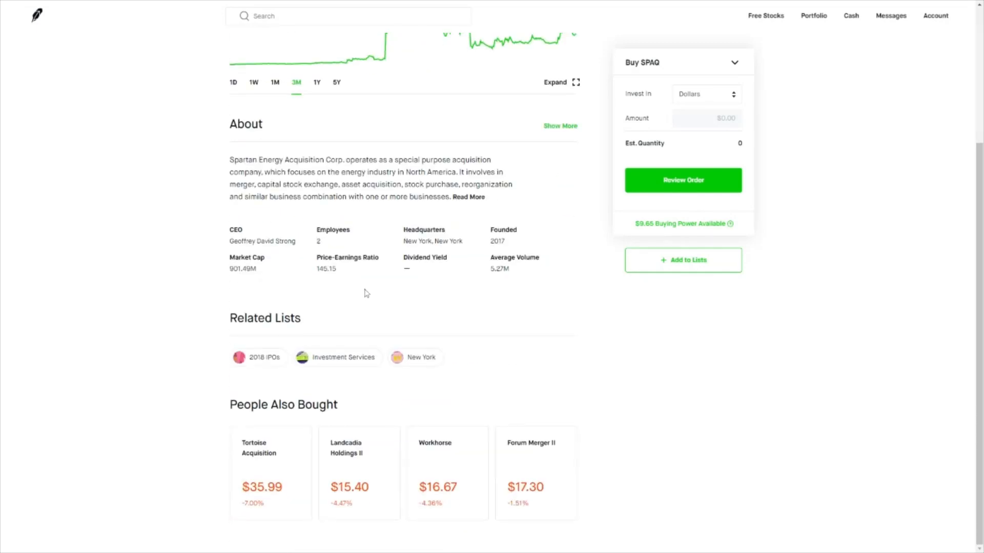
scroll(up, 3)
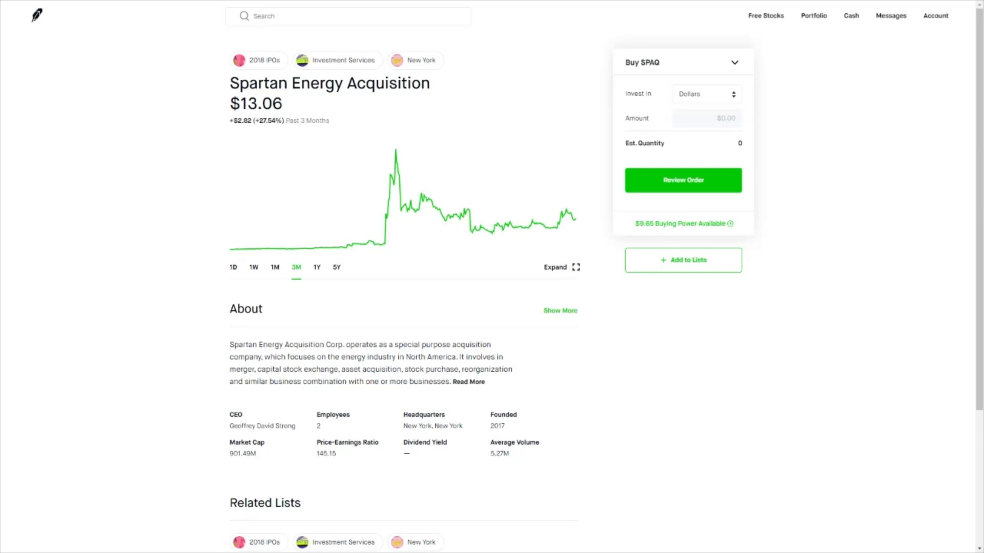
Step: Show SPAQ's past-year chart at $13.06, up 30.34%, after a brief look at today's movement
click(317, 268)
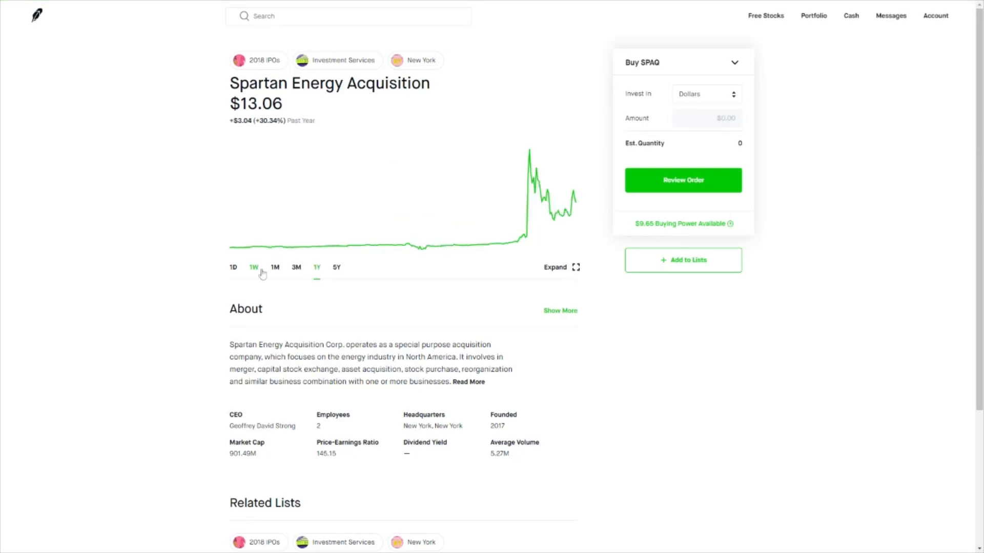
click(233, 267)
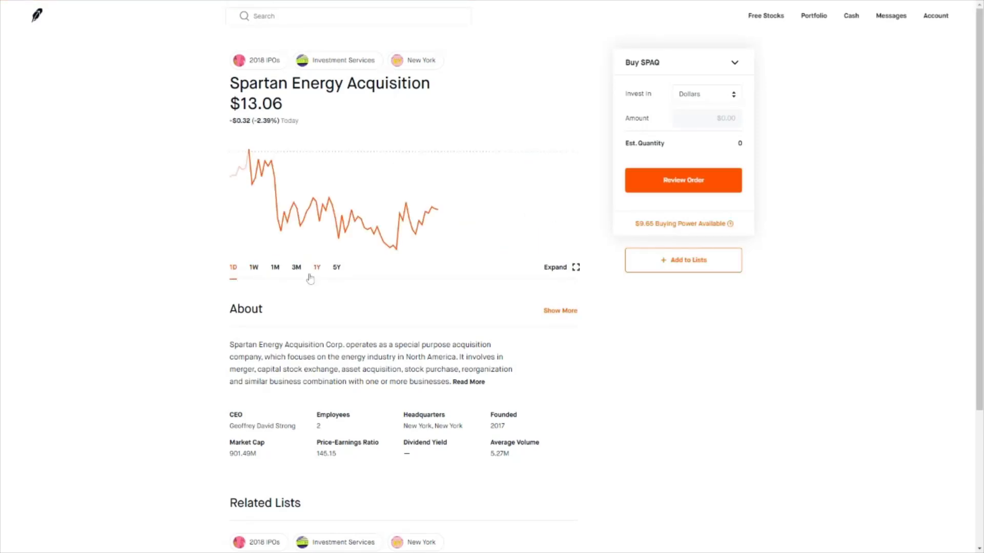
click(317, 268)
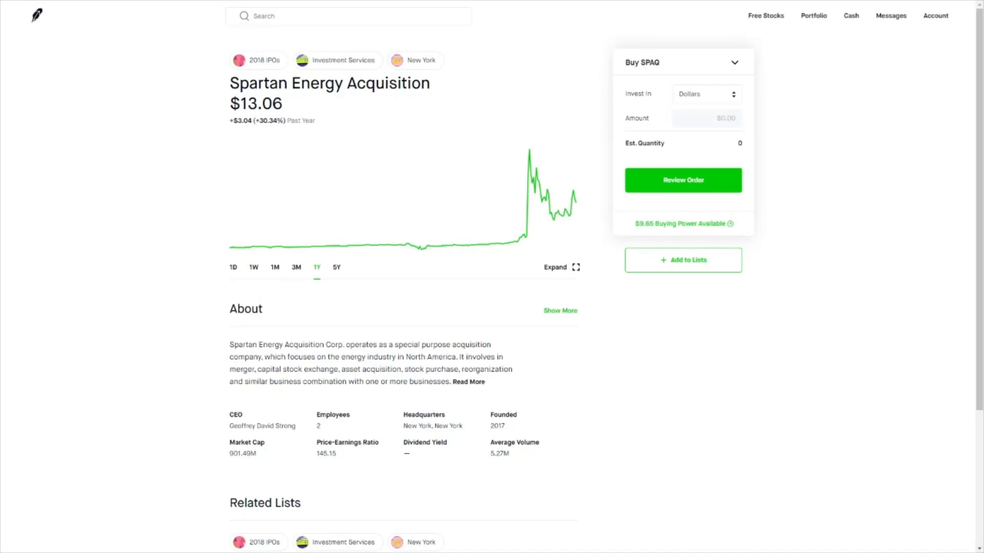
mouse_move(455, 88)
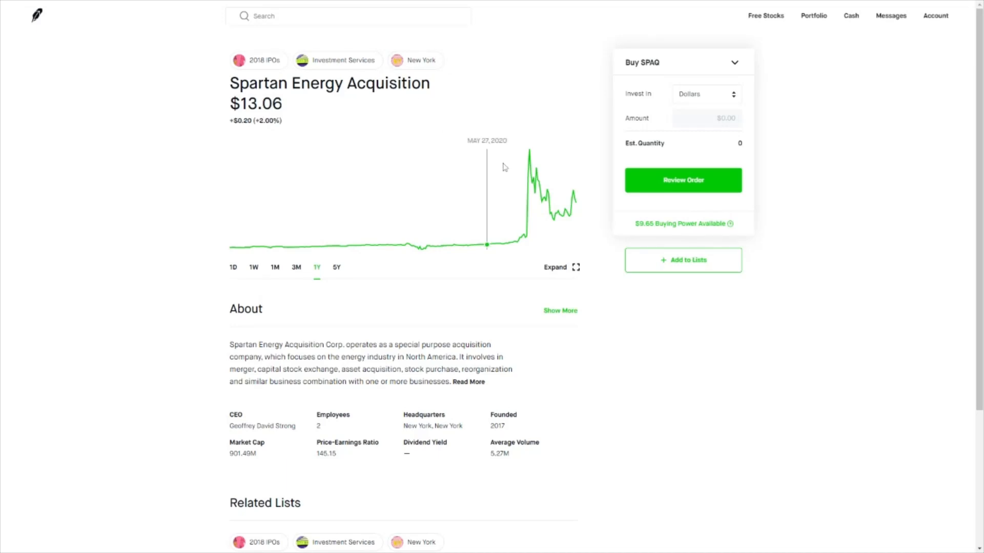
mouse_move(529, 183)
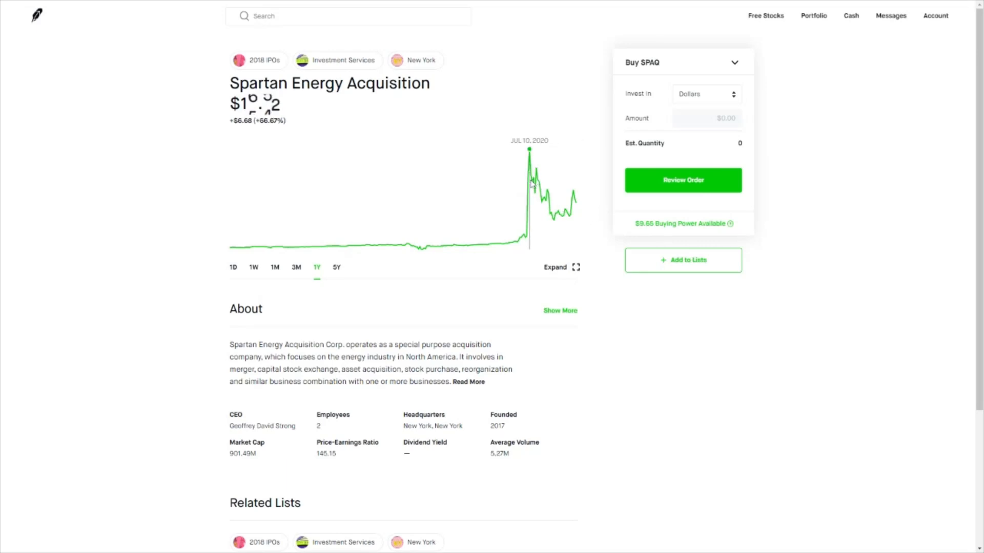
mouse_move(544, 225)
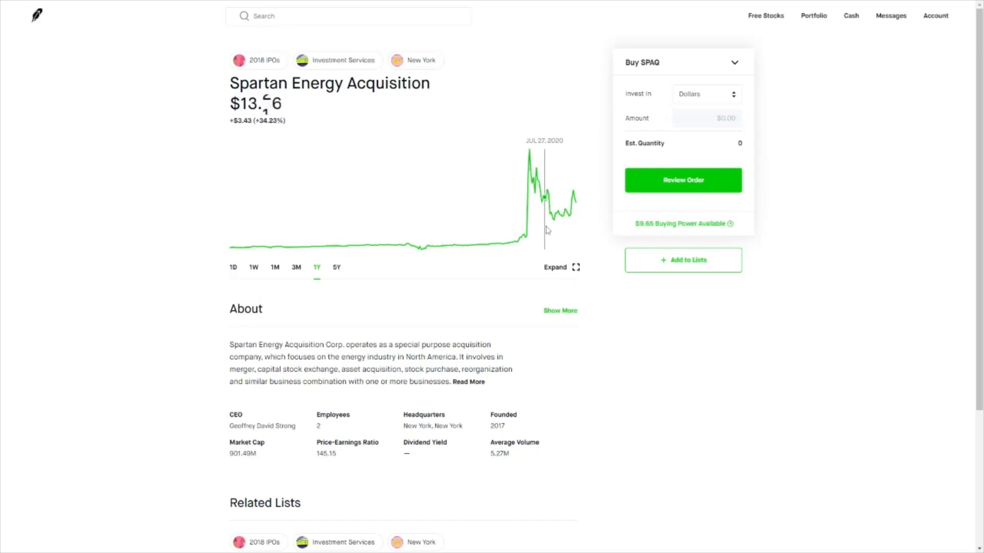